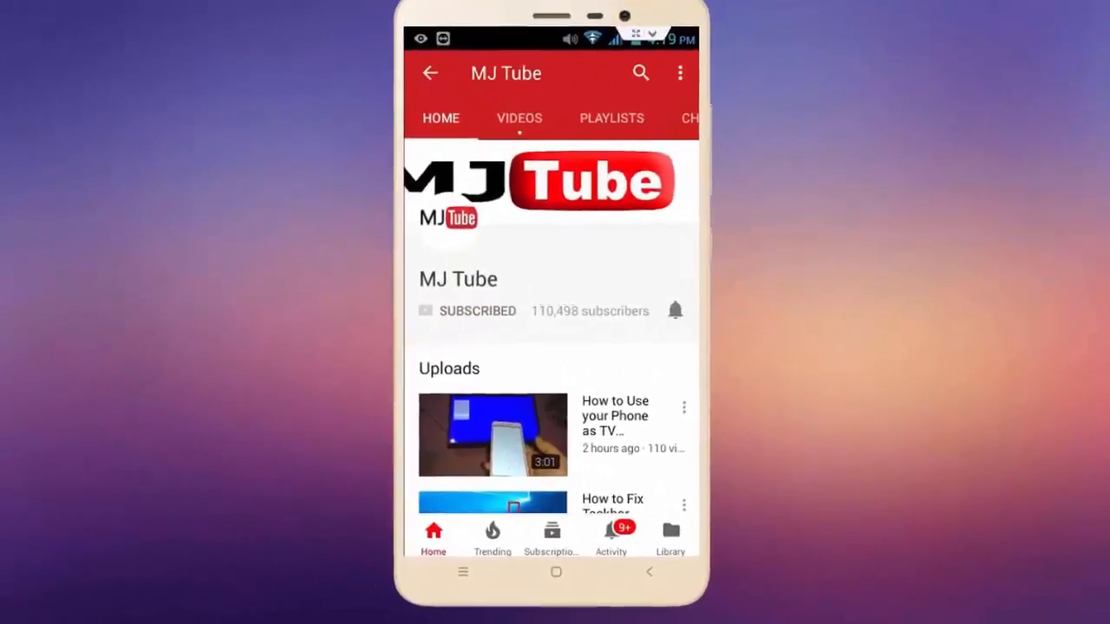
Launch Task Manager from the taskbar's context menu.
{"action": "left_click", "coordinate": [674, 310]}
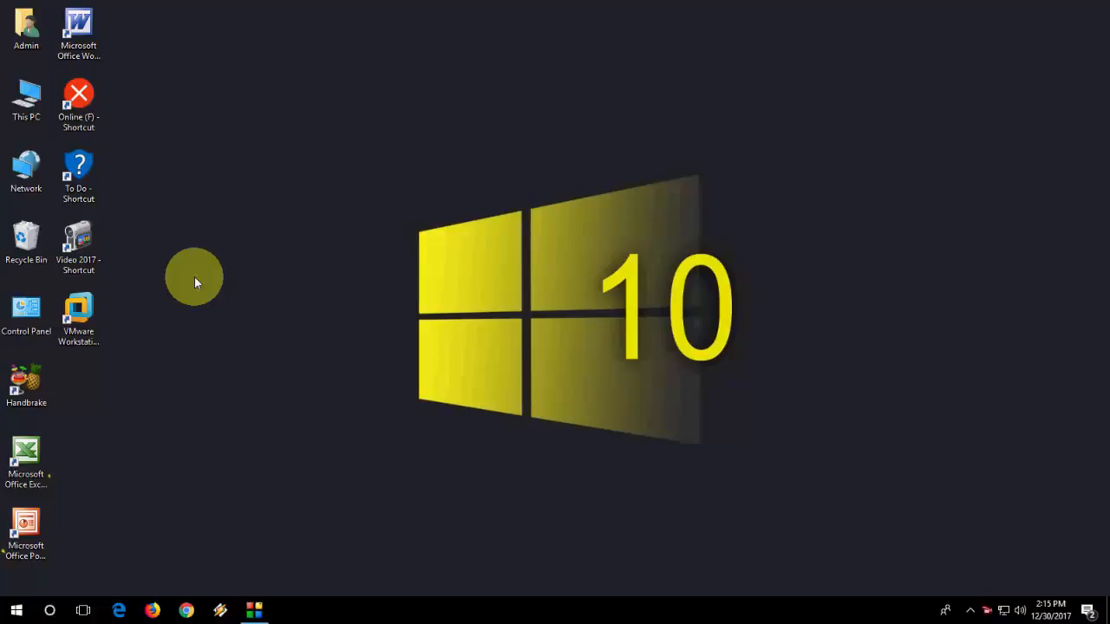
{"action": "mouse_move", "coordinate": [514, 572]}
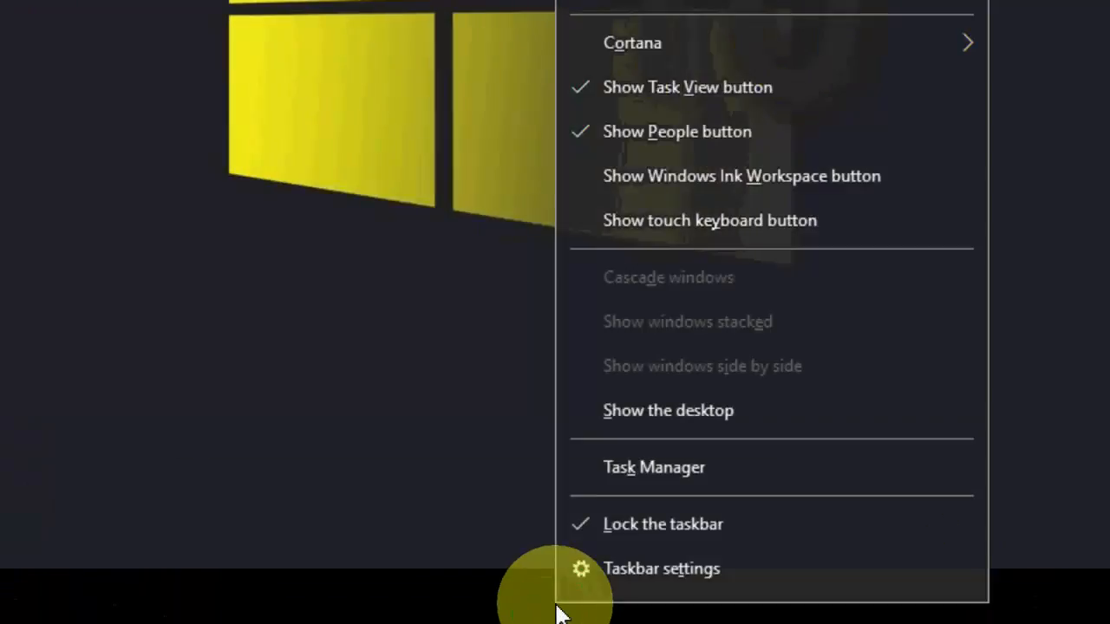
{"action": "mouse_move", "coordinate": [828, 468]}
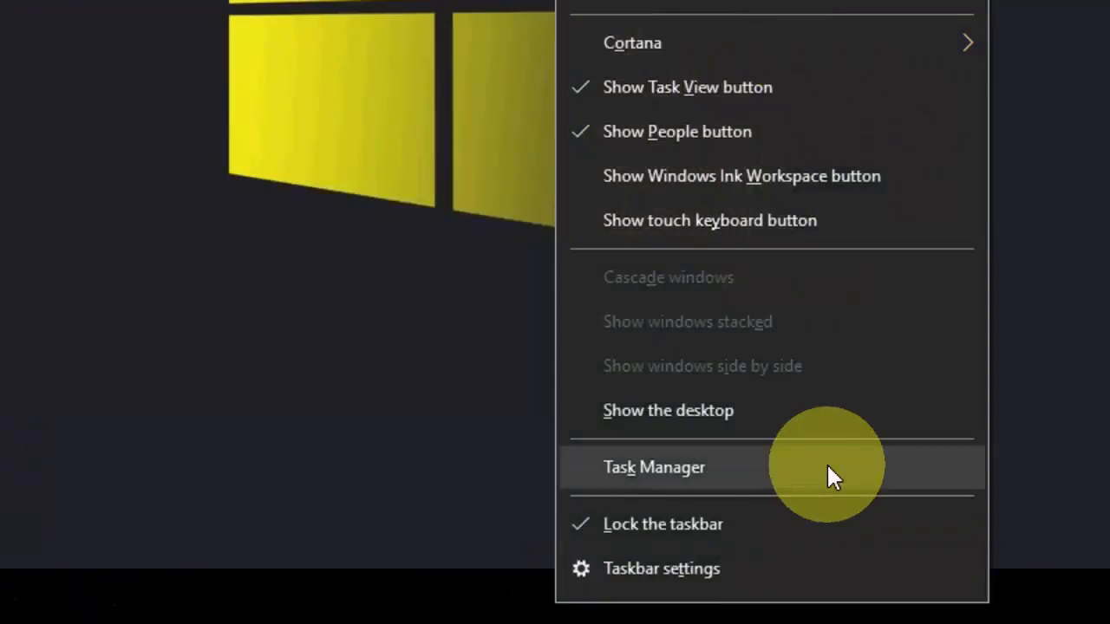
{"action": "left_click", "coordinate": [654, 467]}
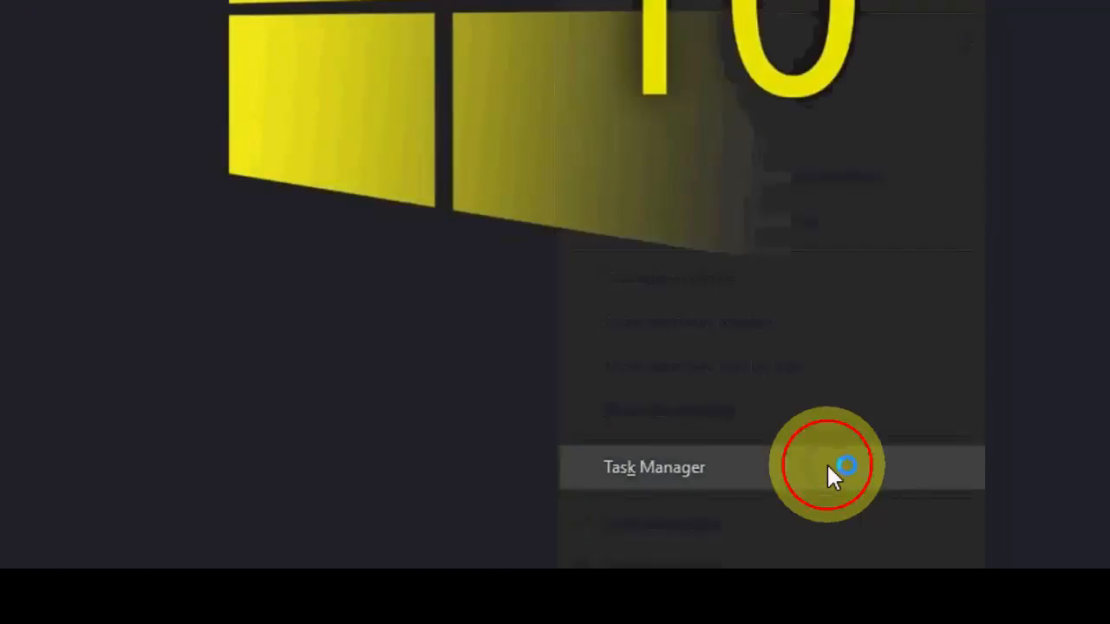
{"action": "left_click", "coordinate": [654, 467]}
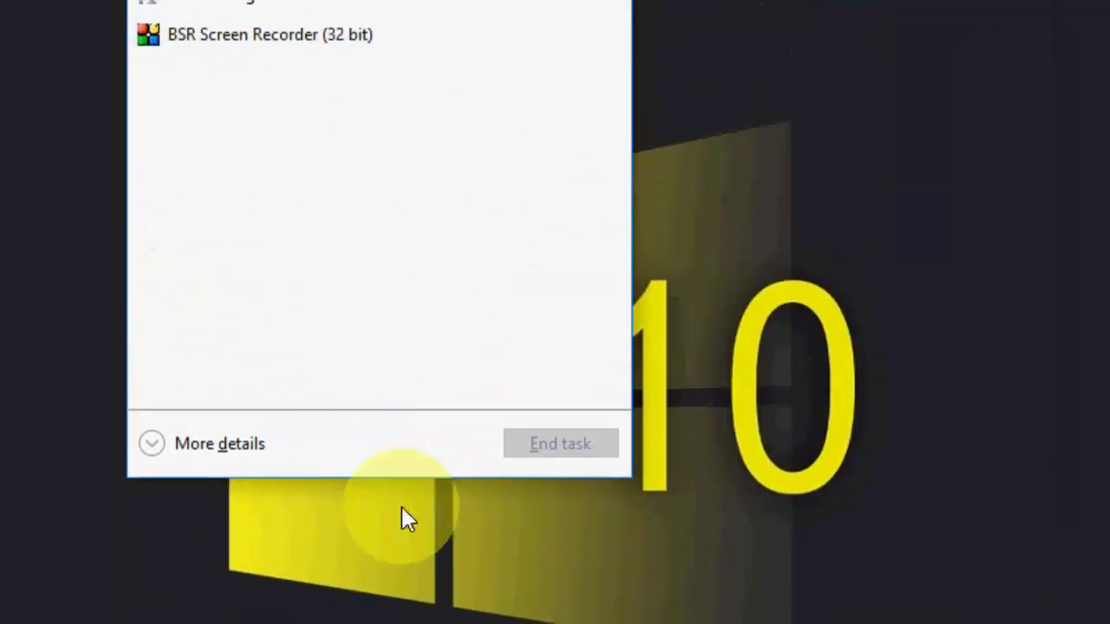
Restart the Windows Explorer process from the detailed process list, then close Task Manager.
{"action": "left_click", "coordinate": [219, 444]}
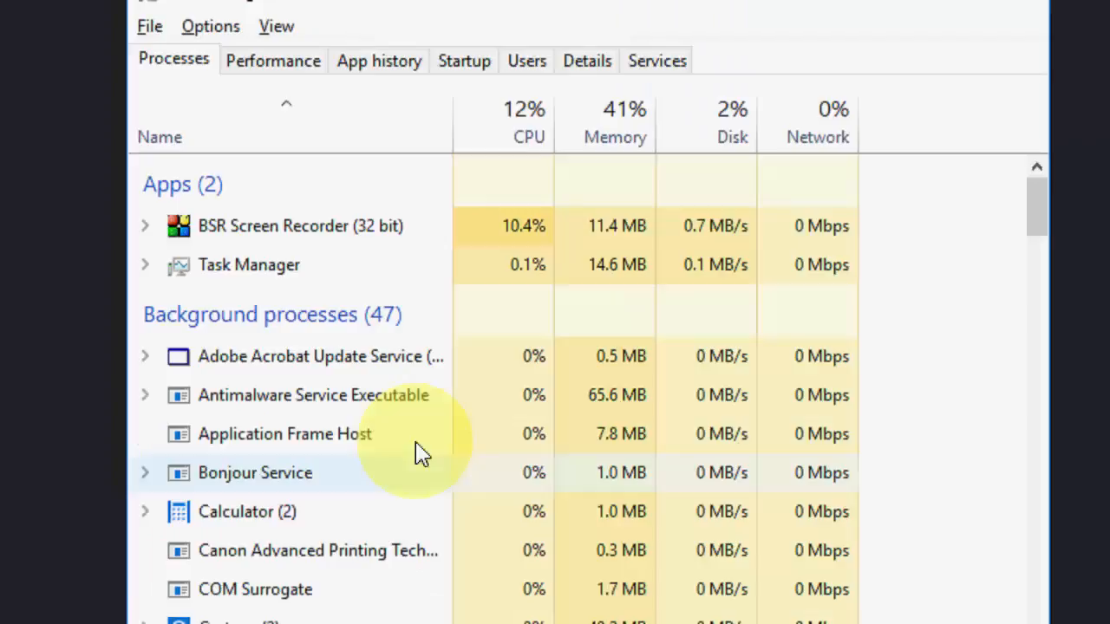
{"action": "scroll", "scroll_direction": "down", "scroll_amount": 3}
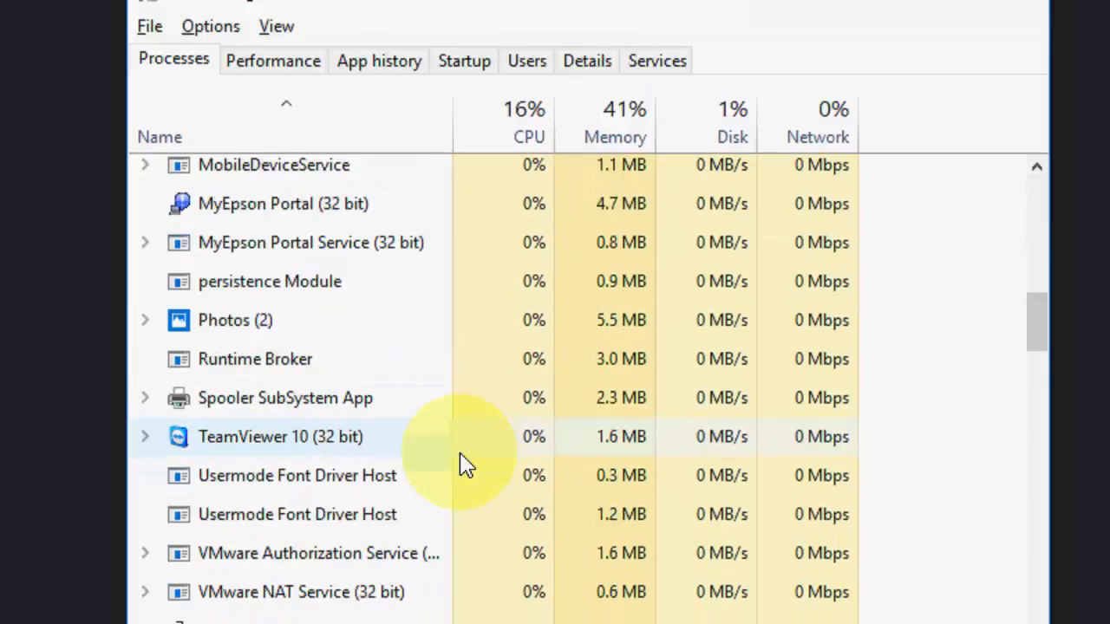
{"action": "scroll", "scroll_direction": "down", "scroll_amount": 3}
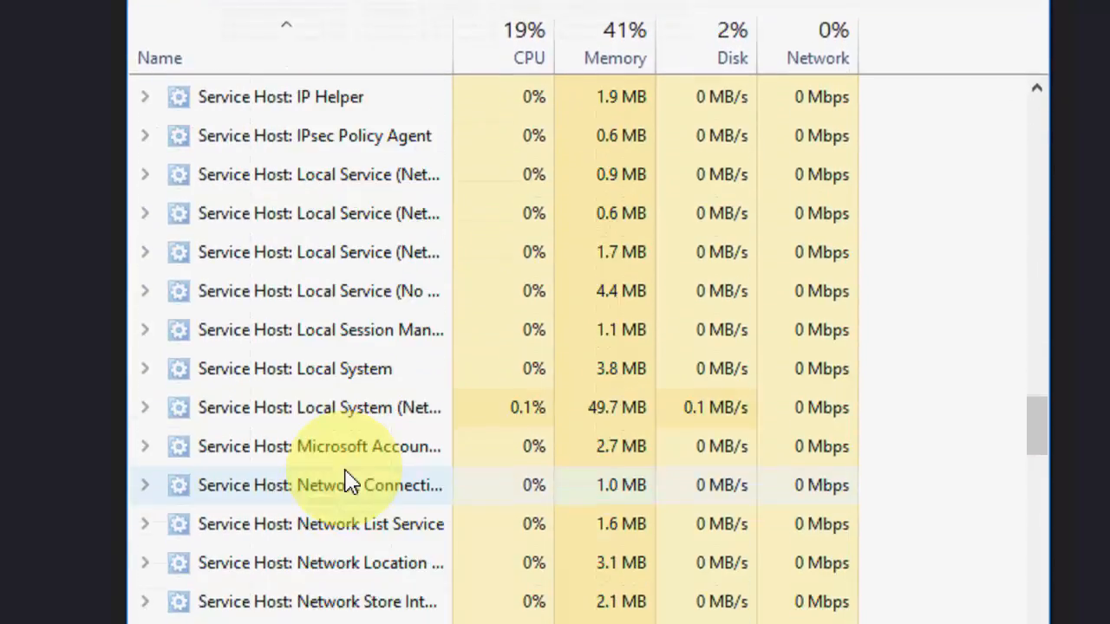
{"action": "scroll", "scroll_direction": "down", "scroll_amount": 3}
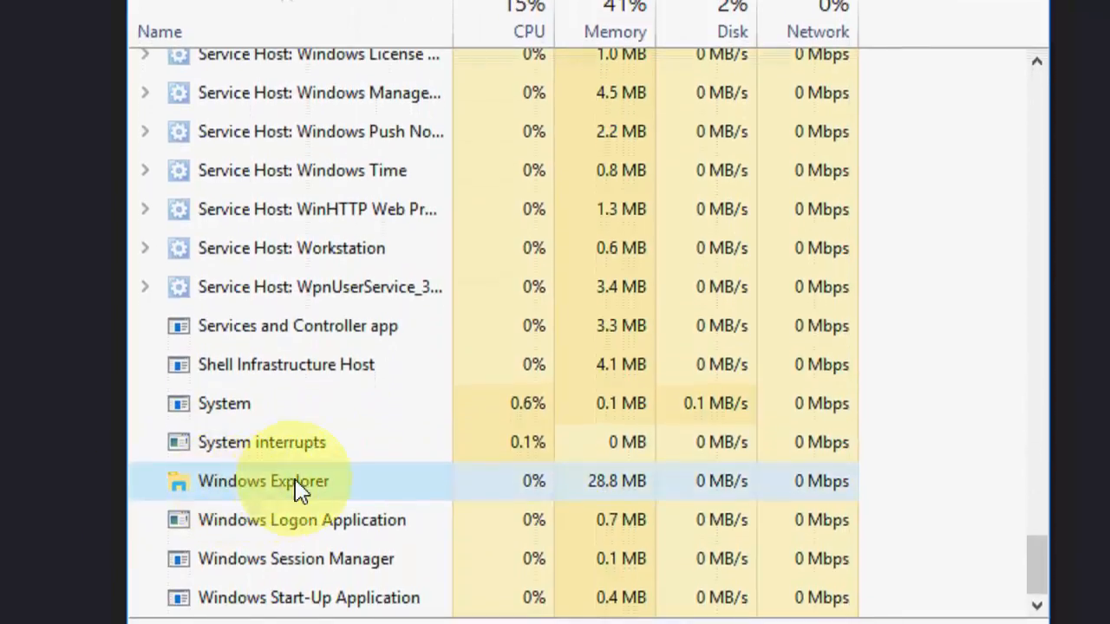
{"action": "scroll", "scroll_direction": "down", "scroll_amount": 3}
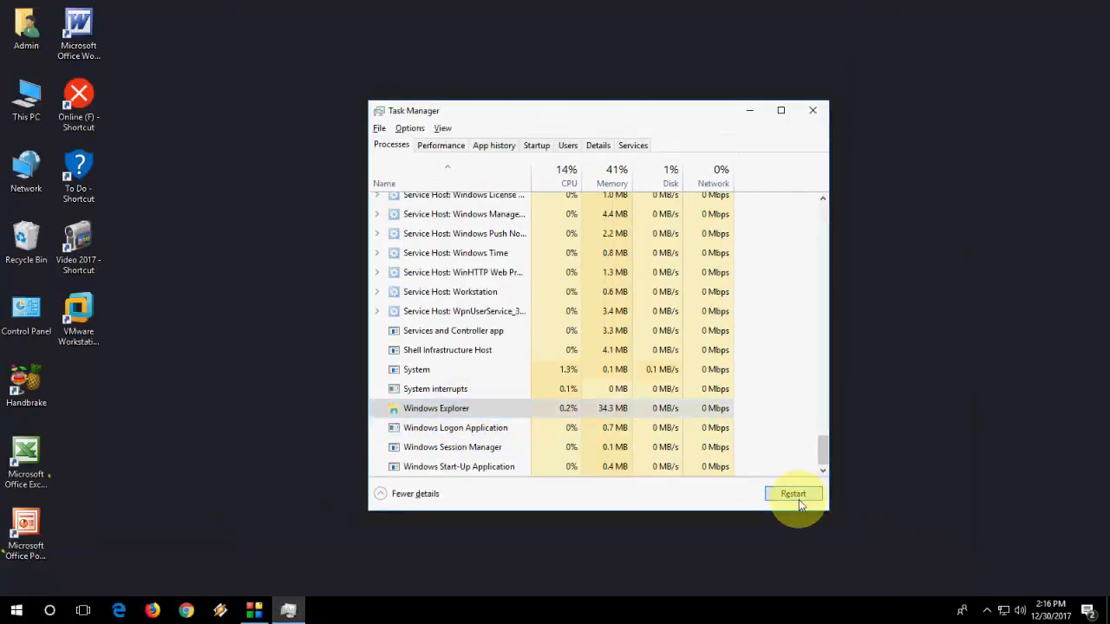
{"action": "left_click", "coordinate": [793, 494]}
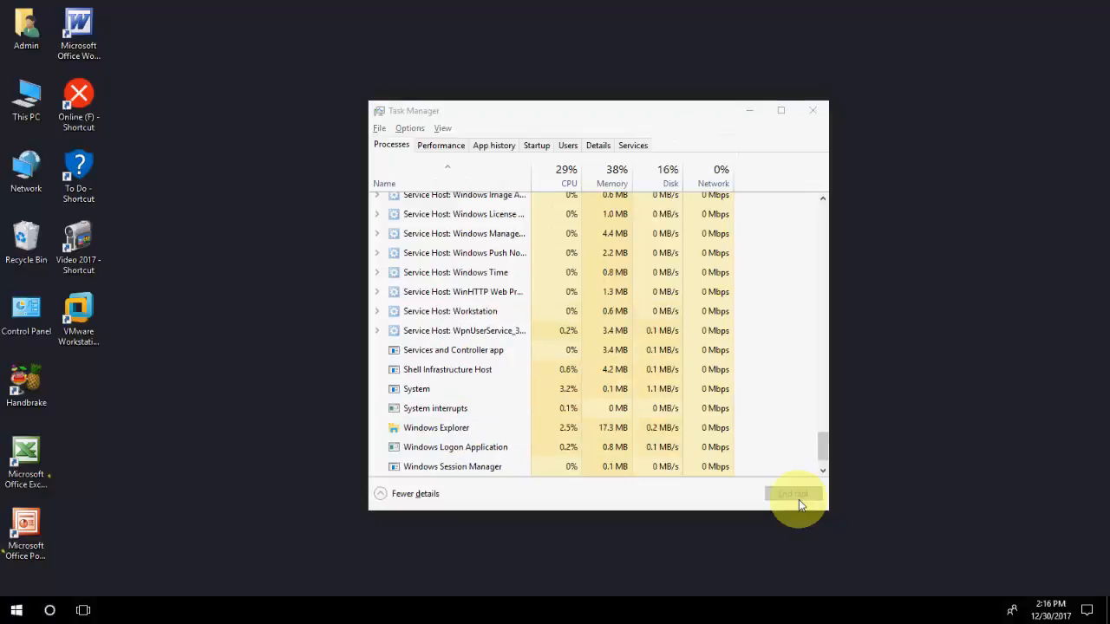
{"action": "mouse_move", "coordinate": [813, 112]}
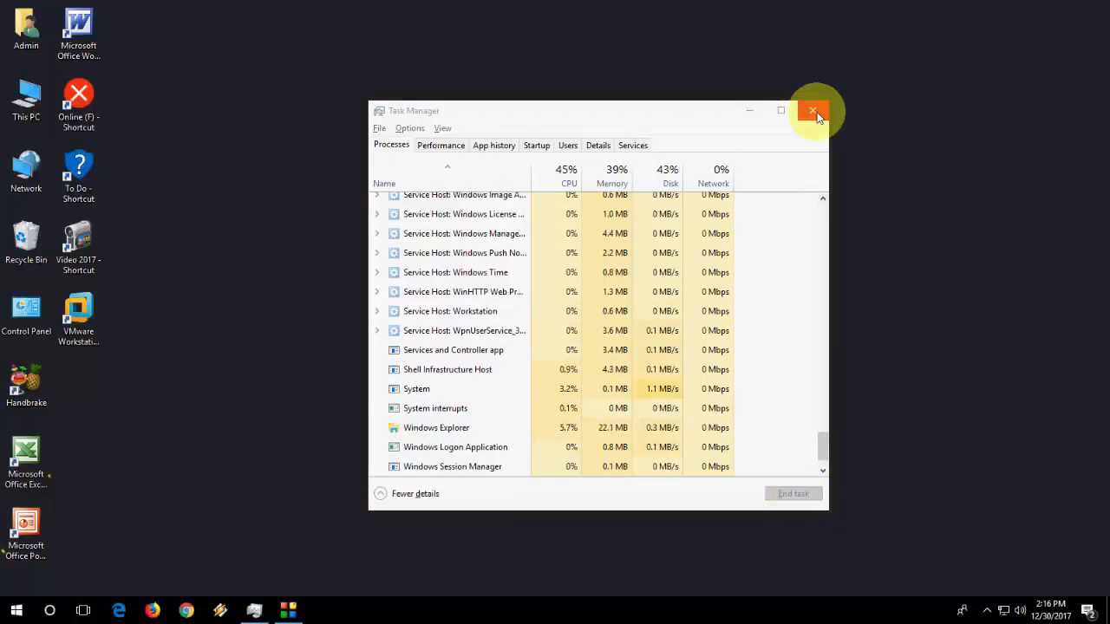
{"action": "left_click", "coordinate": [813, 111]}
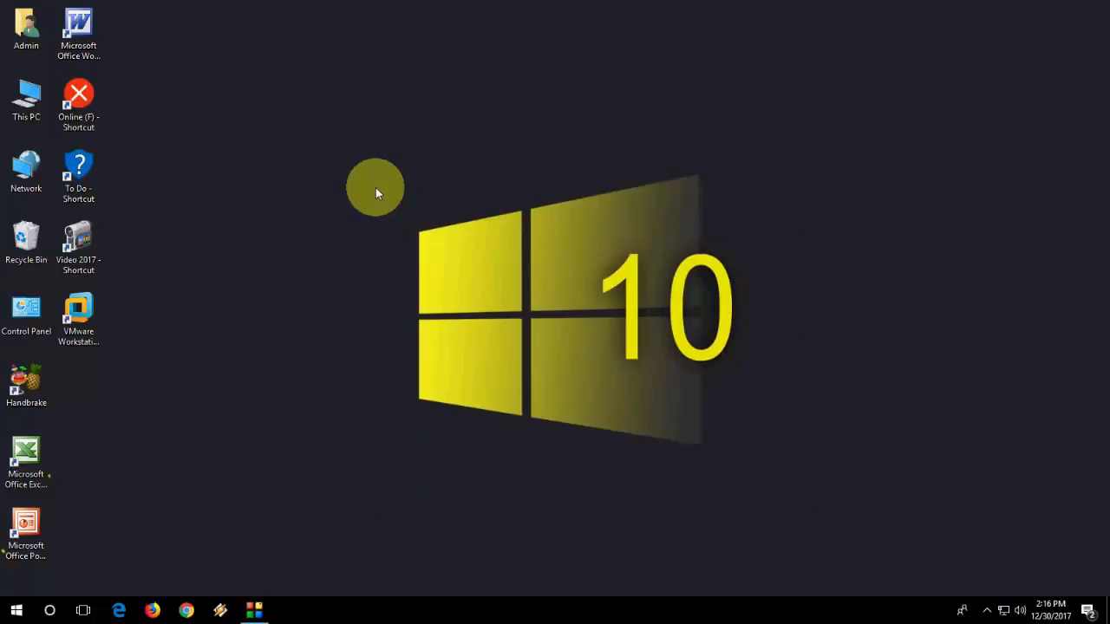
Open File Explorer on This PC from the desktop icon.
{"action": "double_click", "coordinate": [26, 99]}
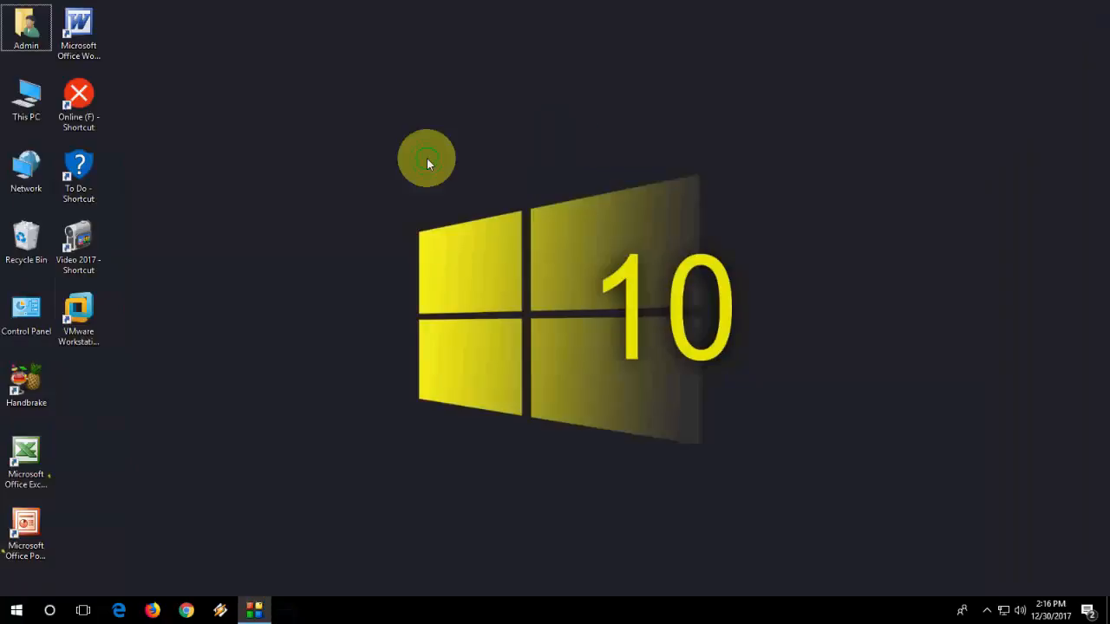
{"action": "double_click", "coordinate": [26, 95]}
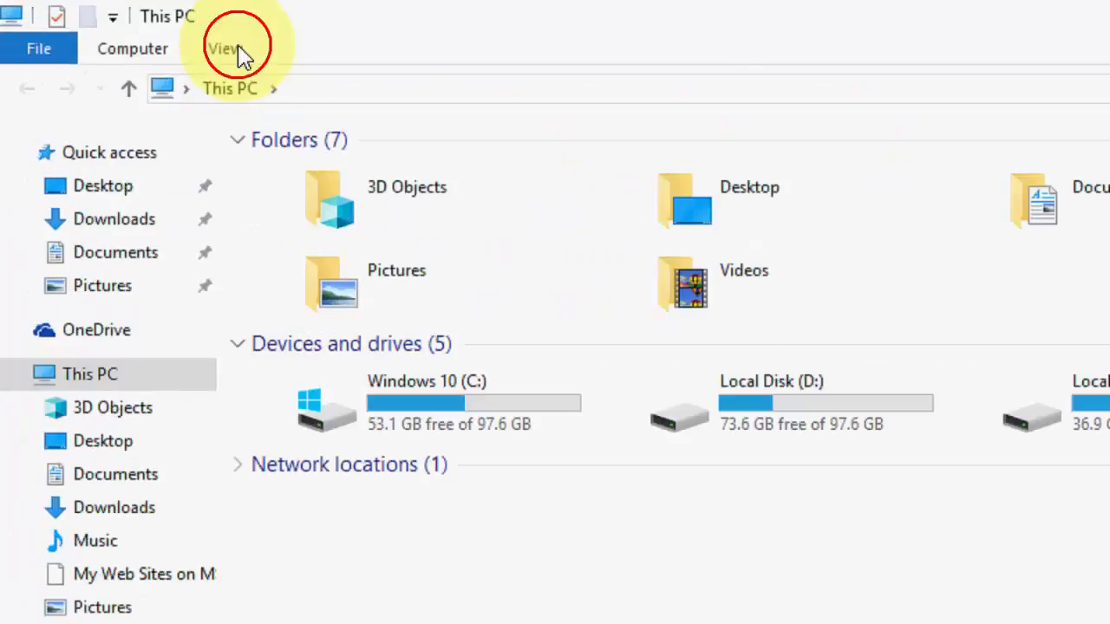
Set Folder Options to open File Explorer to This PC with Quick access history off.
{"action": "left_click", "coordinate": [225, 48]}
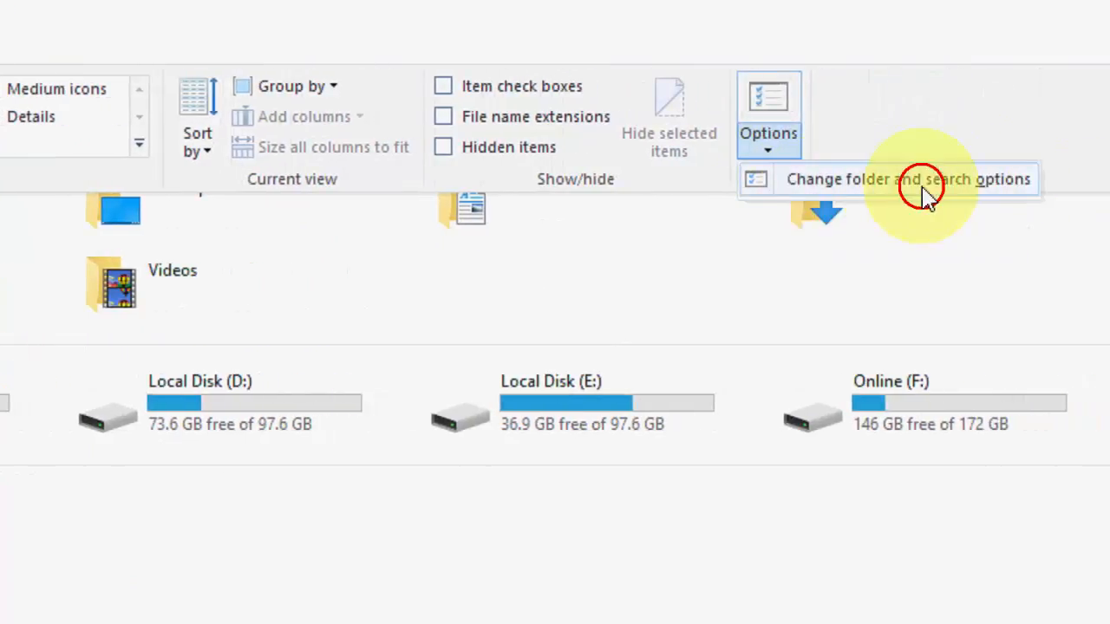
{"action": "left_click", "coordinate": [908, 180]}
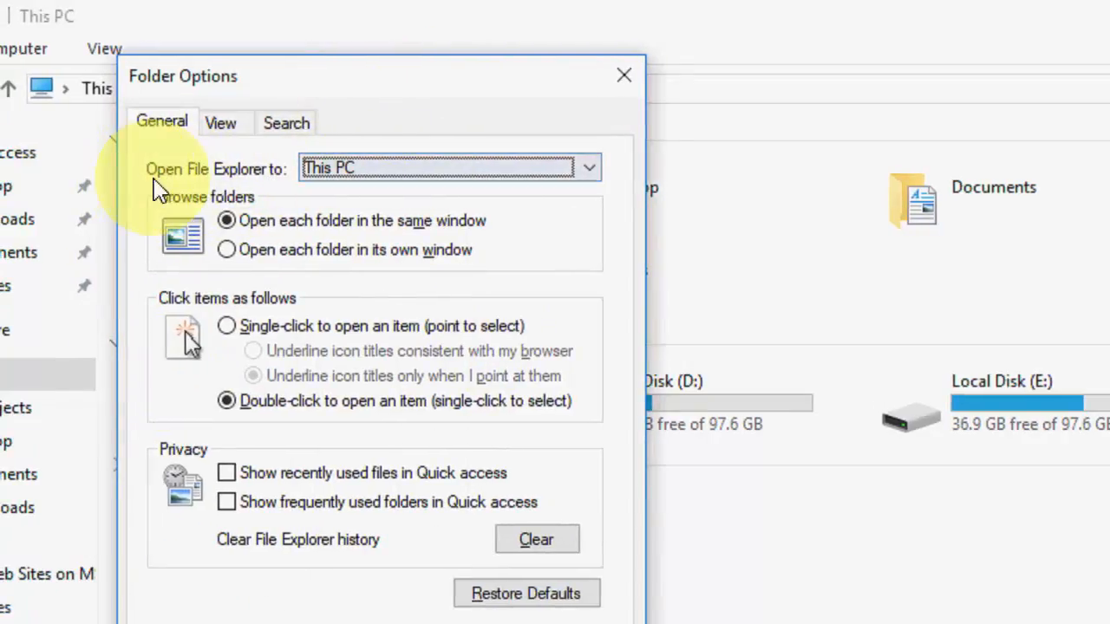
{"action": "left_click", "coordinate": [588, 168]}
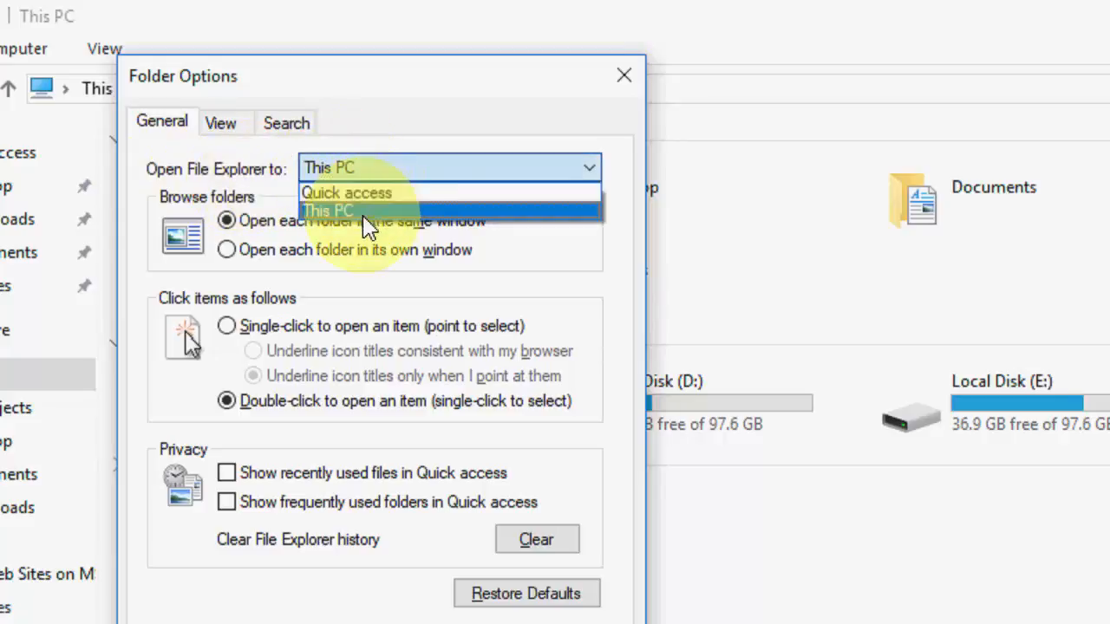
{"action": "left_click", "coordinate": [329, 210]}
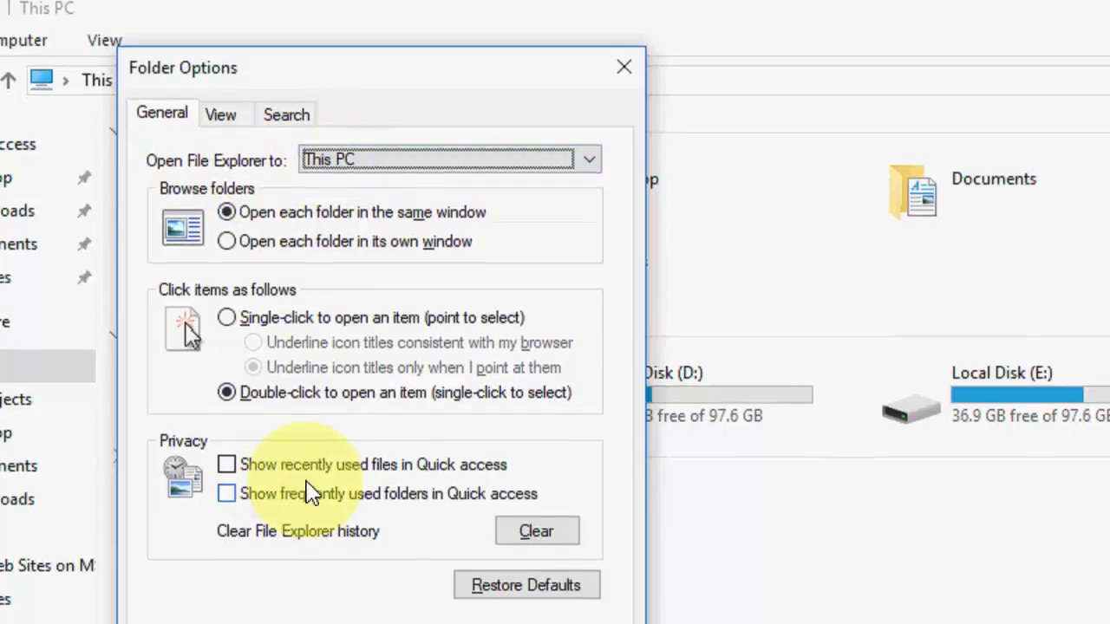
{"action": "mouse_move", "coordinate": [394, 475]}
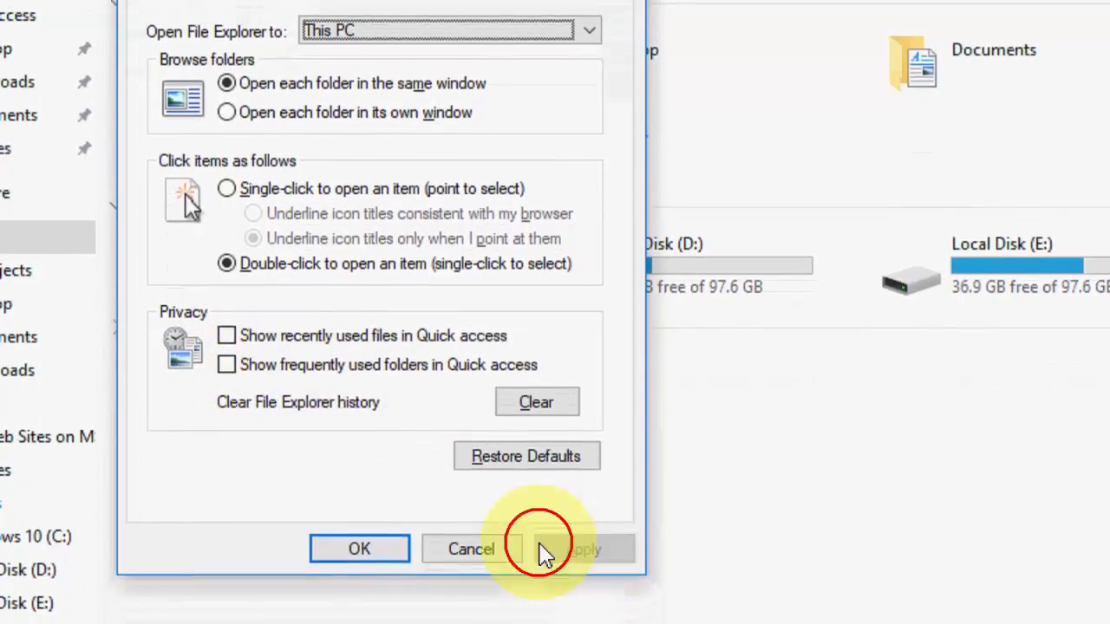
{"action": "left_click", "coordinate": [360, 549]}
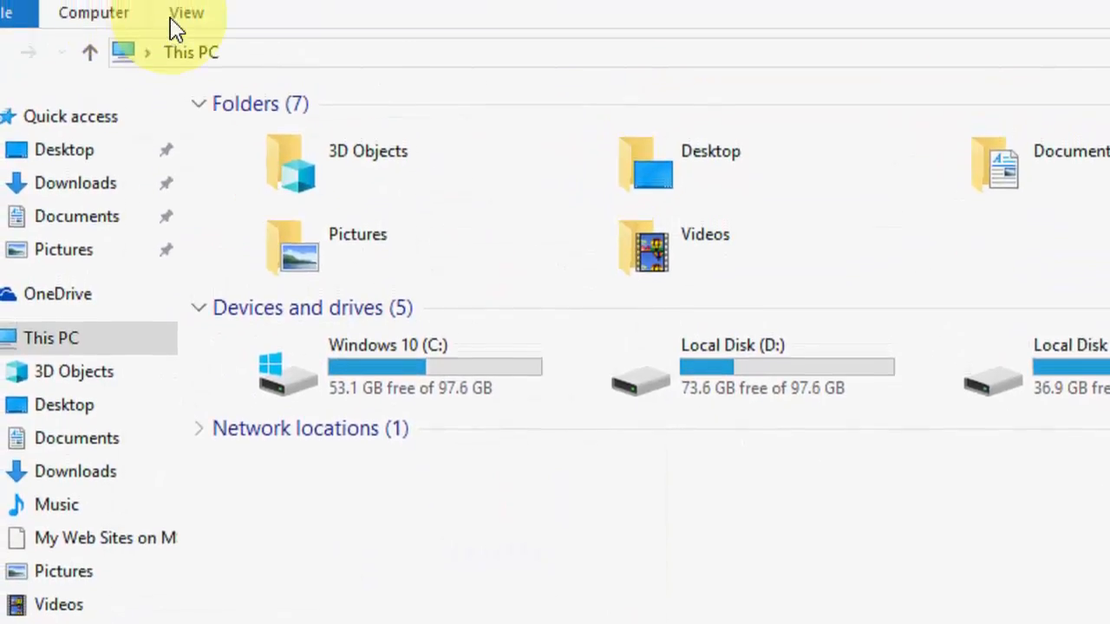
{"action": "left_click", "coordinate": [186, 13]}
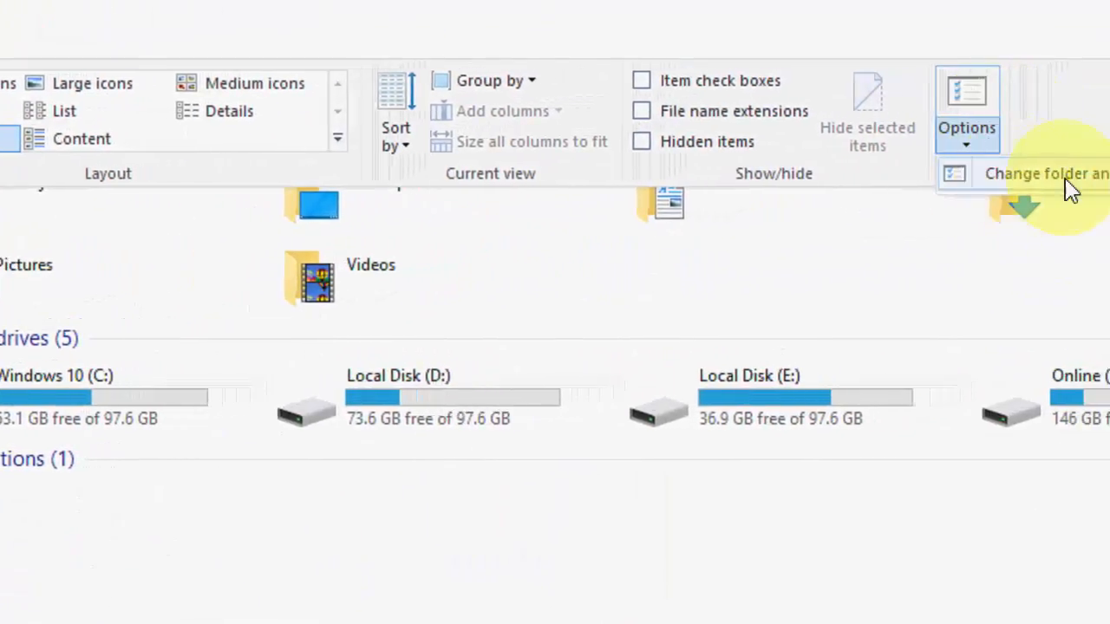
{"action": "left_click", "coordinate": [967, 109]}
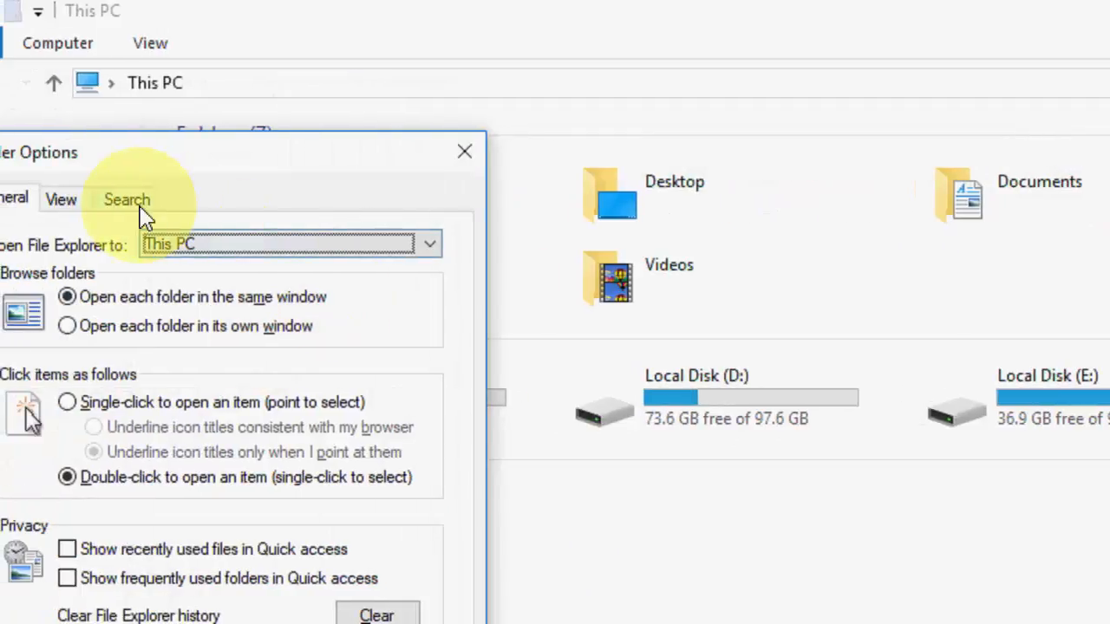
{"action": "left_click", "coordinate": [126, 200]}
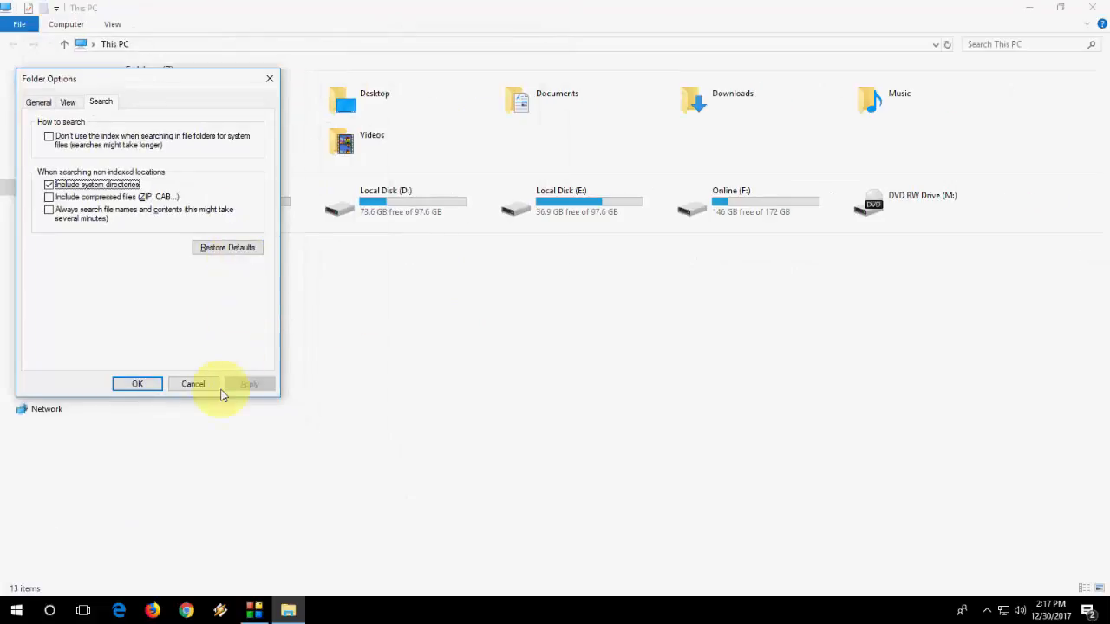
{"action": "mouse_move", "coordinate": [192, 385]}
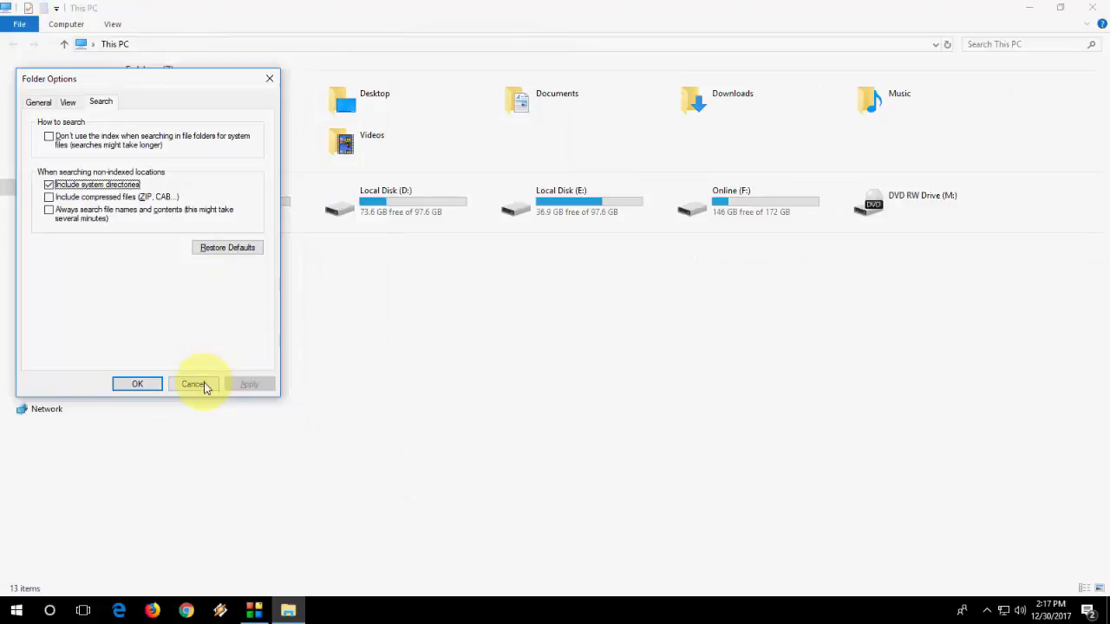
{"action": "left_click", "coordinate": [192, 384]}
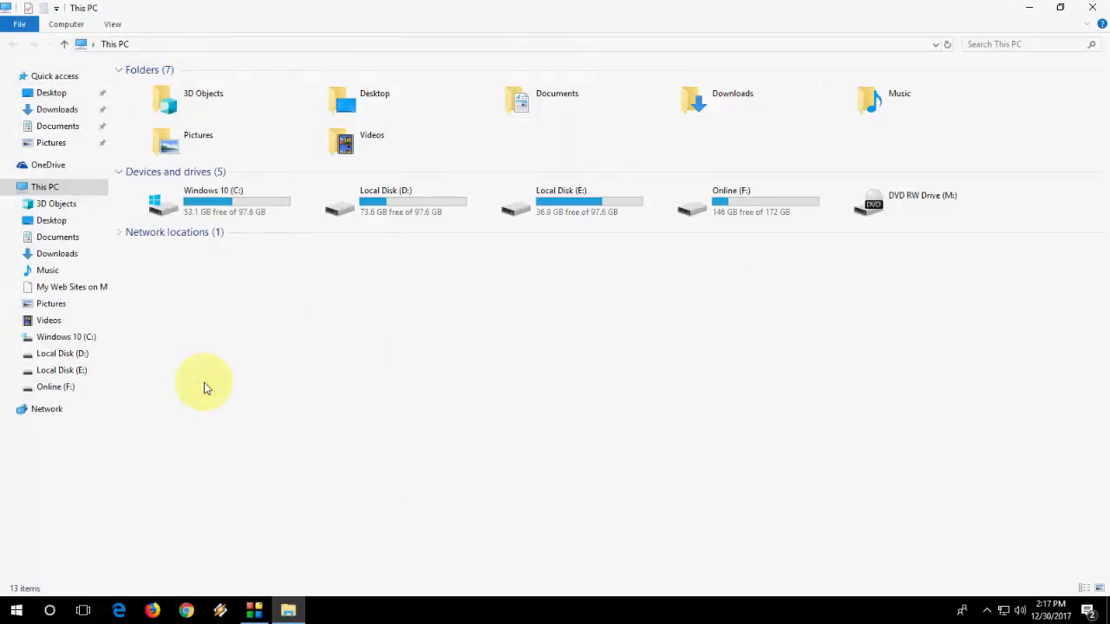